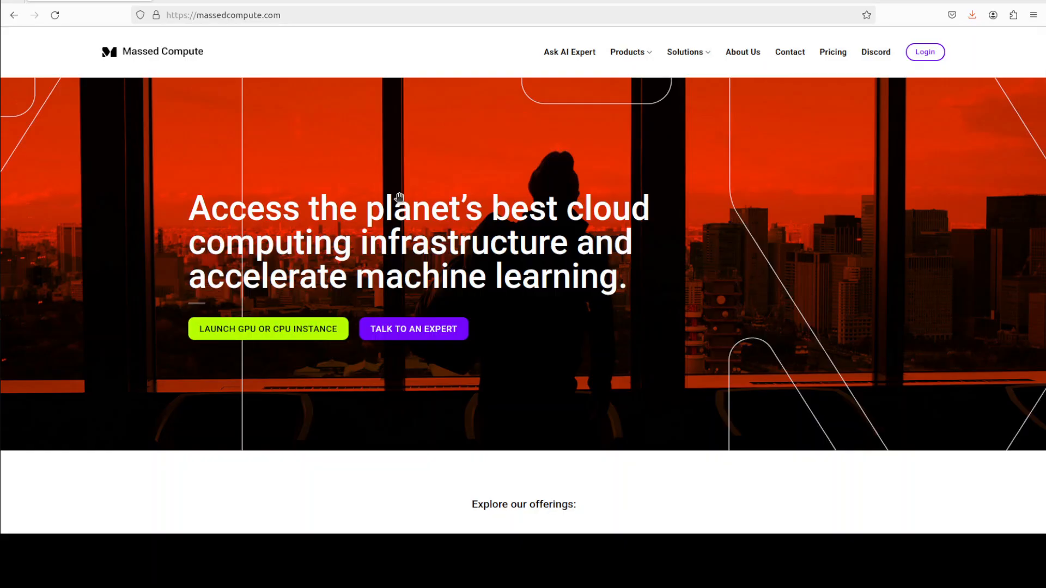
{"action": "mouse_move", "coordinate": [259, 185]}
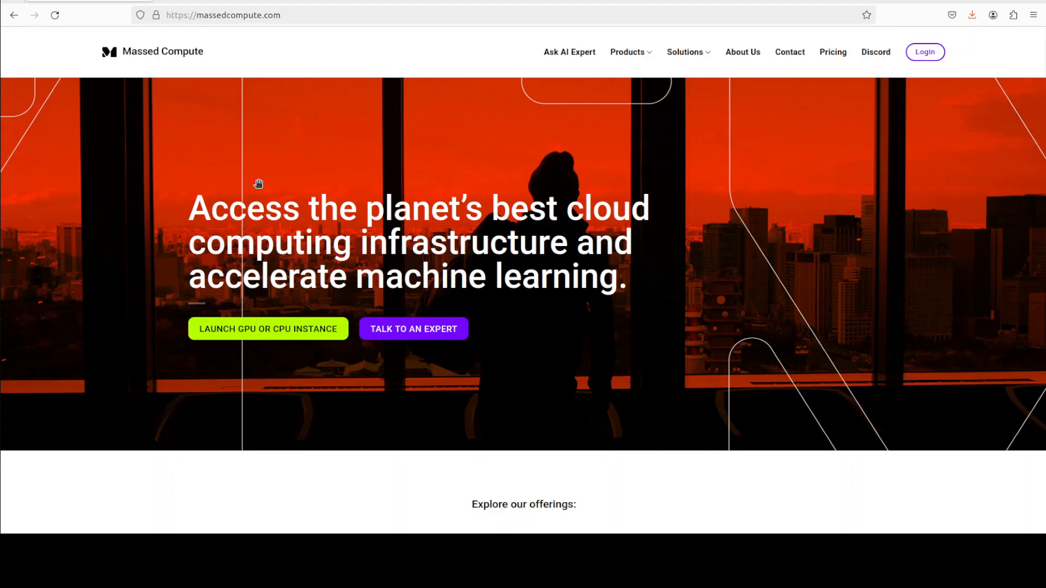
{"action": "mouse_move", "coordinate": [59, 143]}
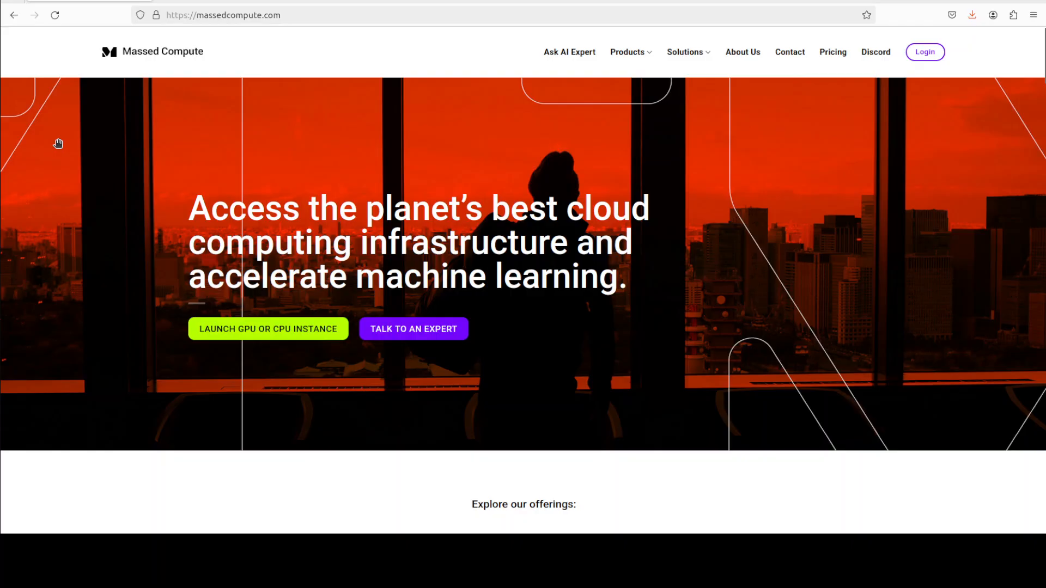
{"action": "mouse_move", "coordinate": [10, 140]}
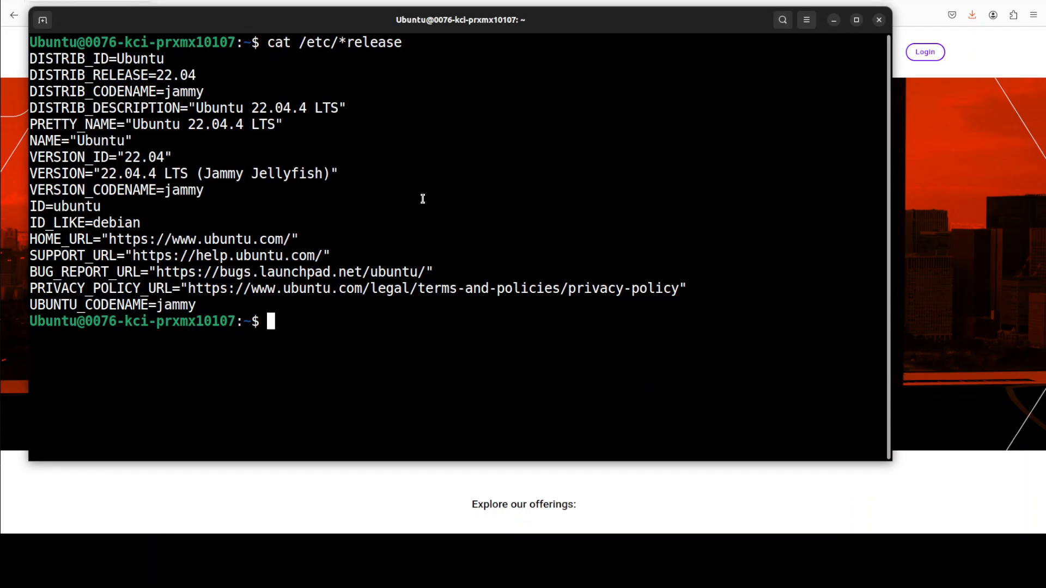
Step: Run nvidia-smi, then paste commands creating and activating the Python 3.10 conda environment 'ai'
{"action": "type", "text": "nvidia-smi"}
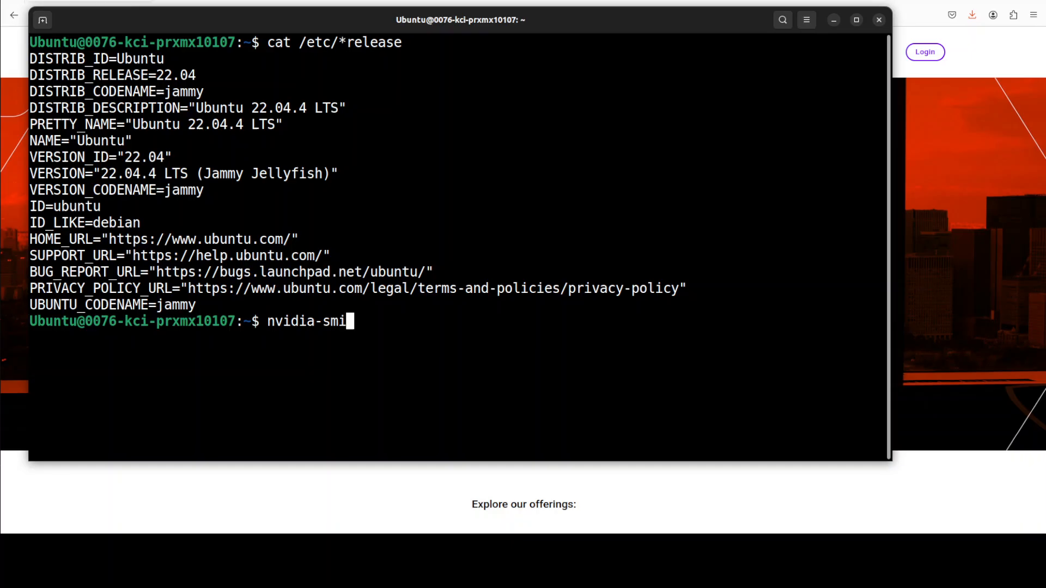
{"action": "right_click", "coordinate": [424, 267]}
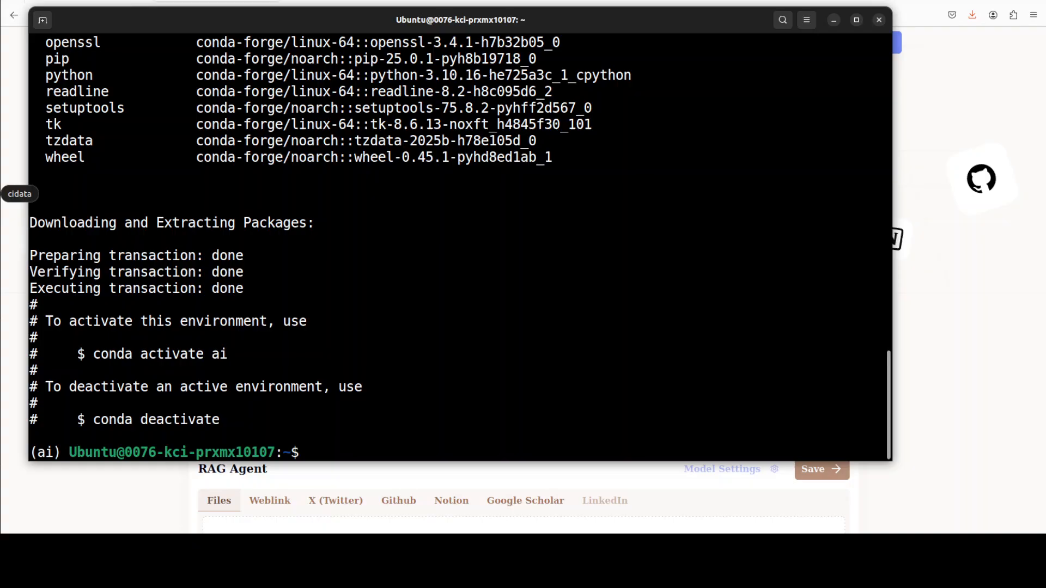
Step: Install torch, torchvision, torchaudio and vLLM, and enter the text-generation-webui git clone command
{"action": "type", "text": "pip install torch torchvision torchaudio --index-url https://download.pytorch.org/whl/cu121"}
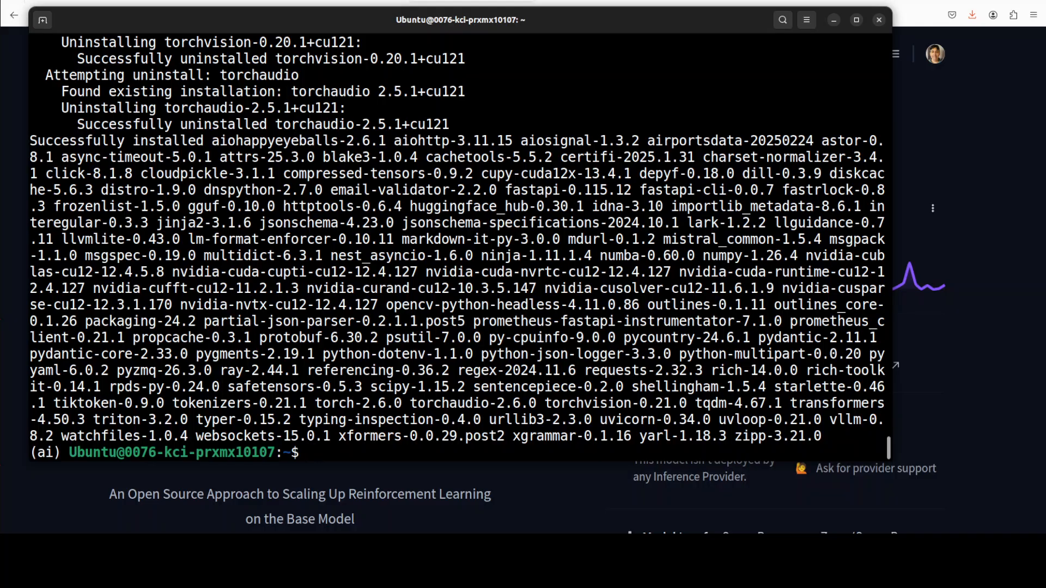
{"action": "type", "text": "git clone https://github.com/oobabooga/text-generation-webui.git"}
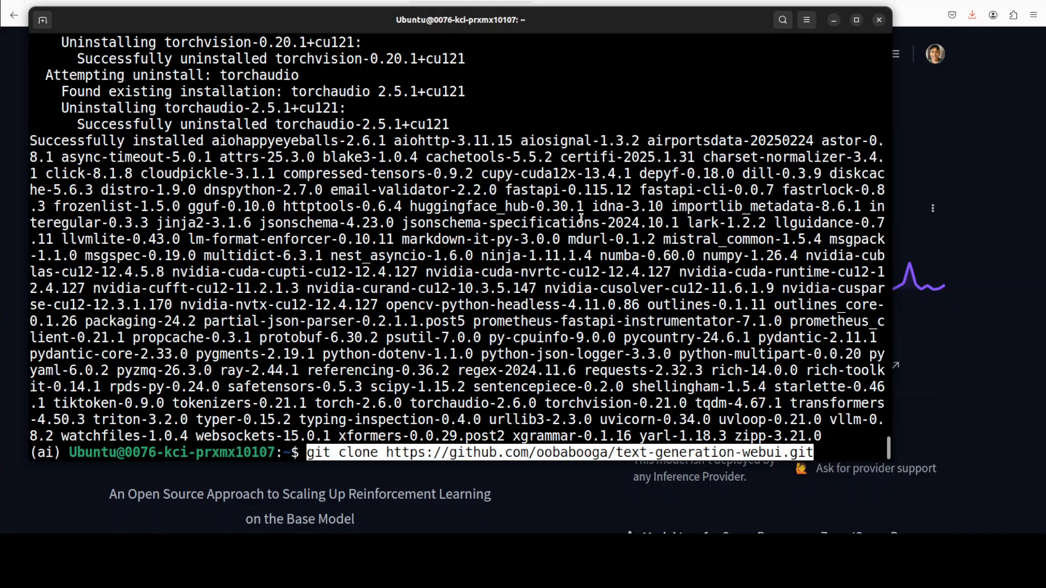
Step: Clone text-generation-webui, cd into it, install requirements.txt, and clear the screen
{"action": "key", "text": "Return"}
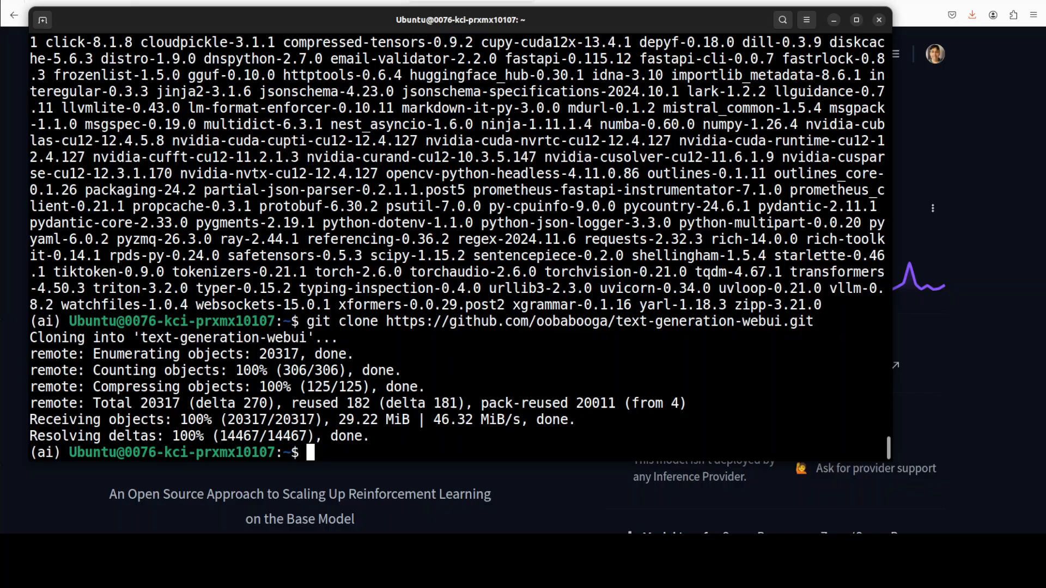
{"action": "right_click", "coordinate": [774, 333]}
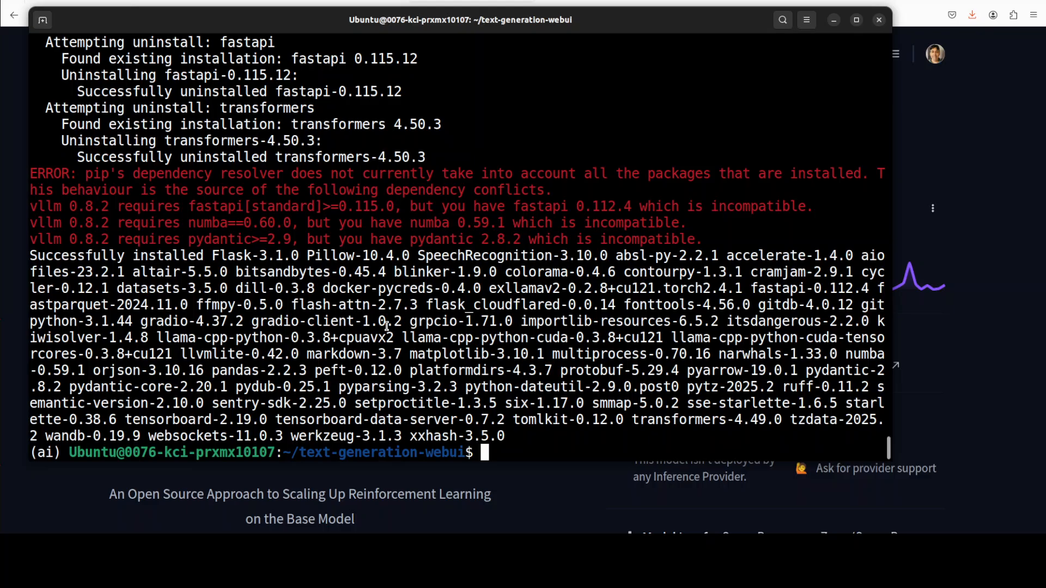
{"action": "key", "text": "ctrl+l"}
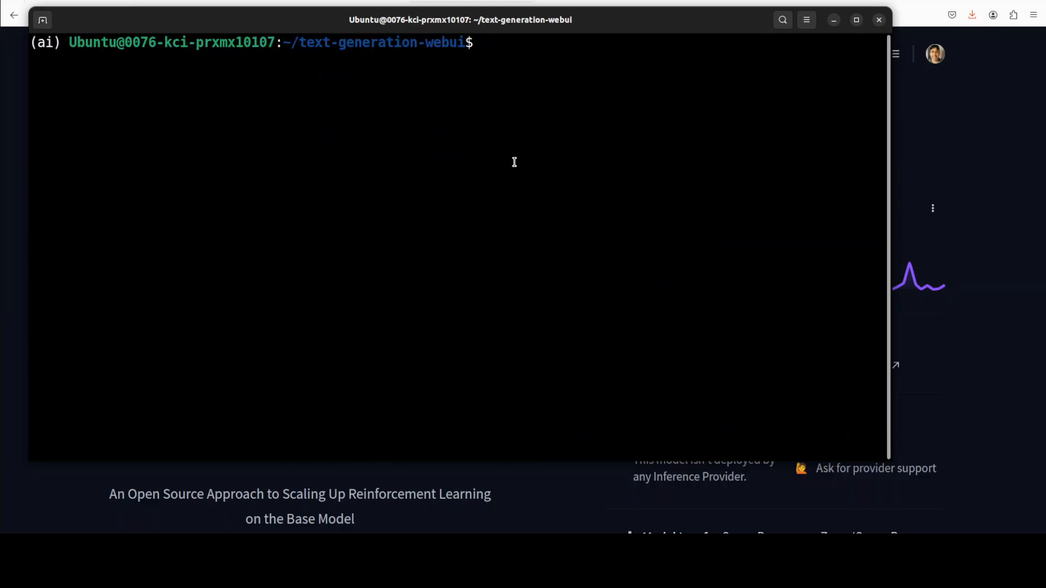
Step: Copy the Open-Reasoner-Zero-7B model name from its Hugging Face page
{"action": "right_click", "coordinate": [514, 162]}
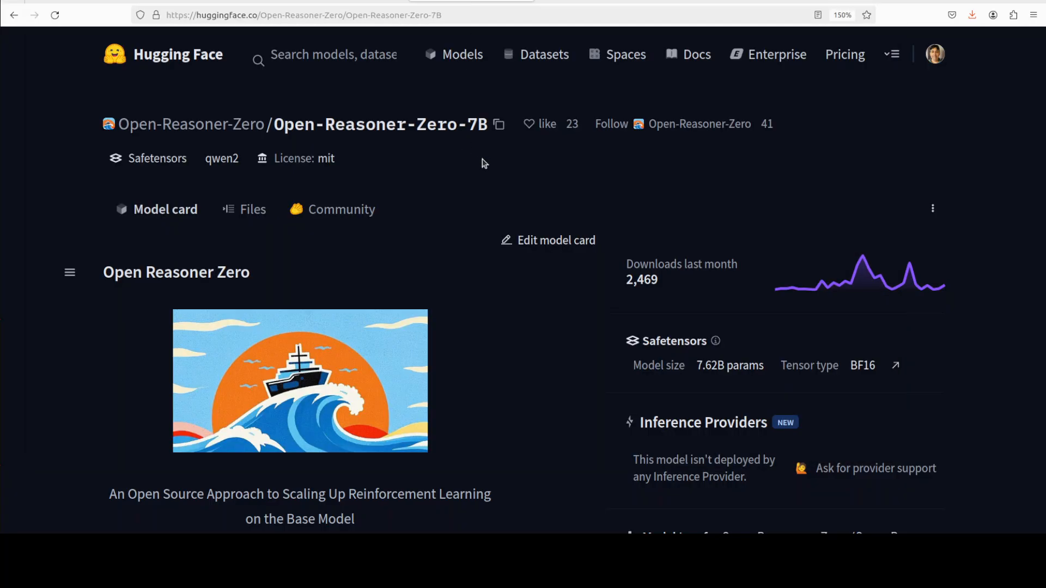
{"action": "left_click", "coordinate": [499, 124]}
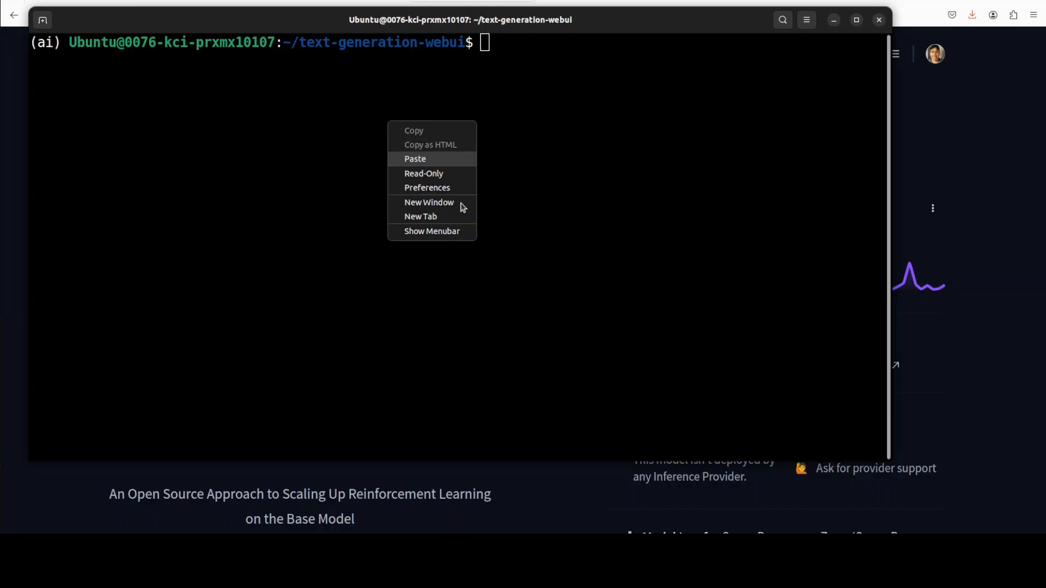
Step: Download Open-Reasoner-Zero/Open-Reasoner-Zero-7B with download-model.py and list the models folder
{"action": "left_click", "coordinate": [415, 158]}
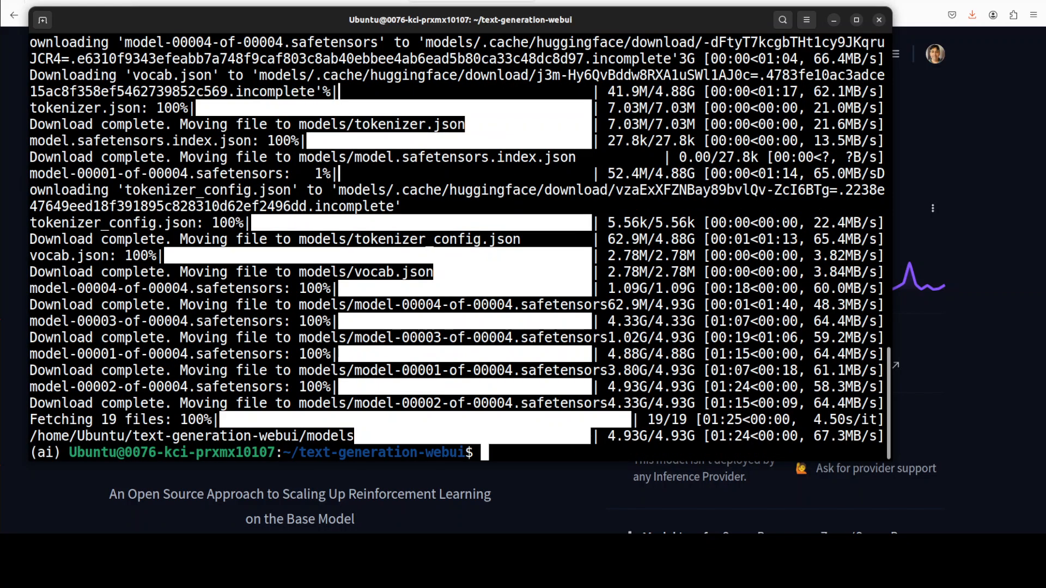
{"action": "type", "text": "ls -ltr mod"}
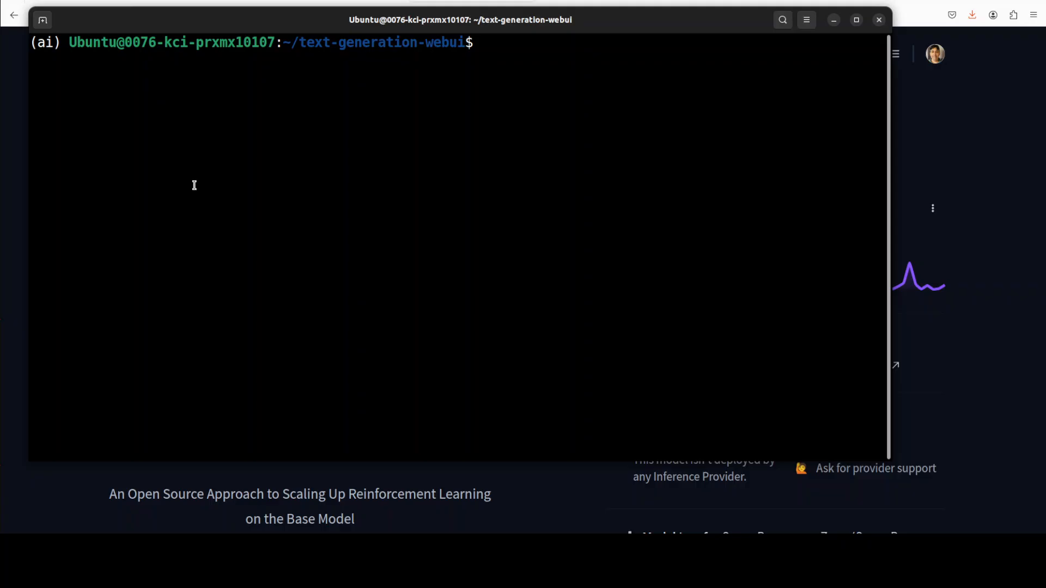
{"action": "type", "text": "python server.py --model Open-Reasoner-Zero-7B --loader vllm --trust-remote-code --n_ctx 32768"}
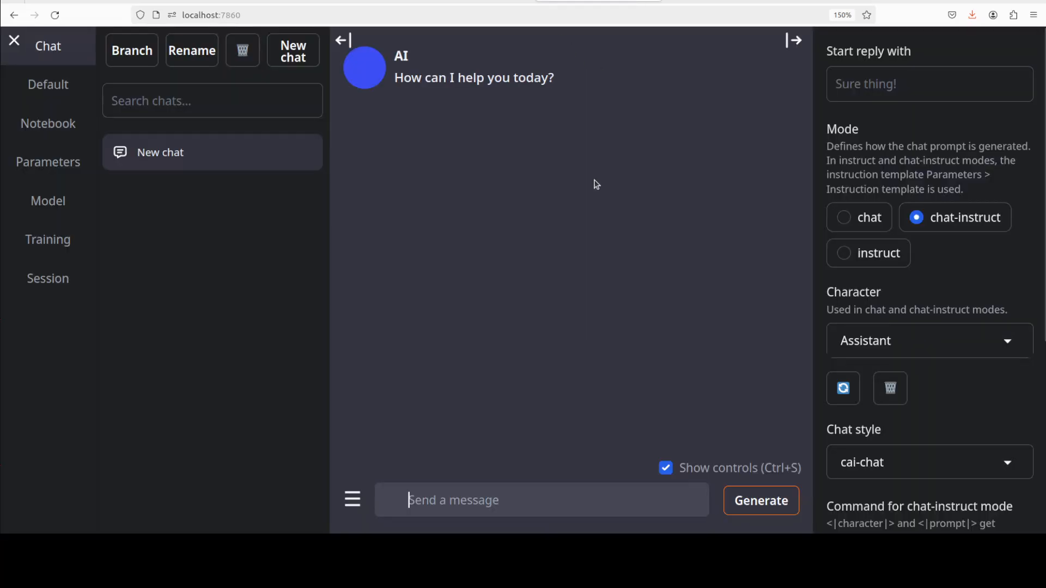
{"action": "mouse_move", "coordinate": [47, 201]}
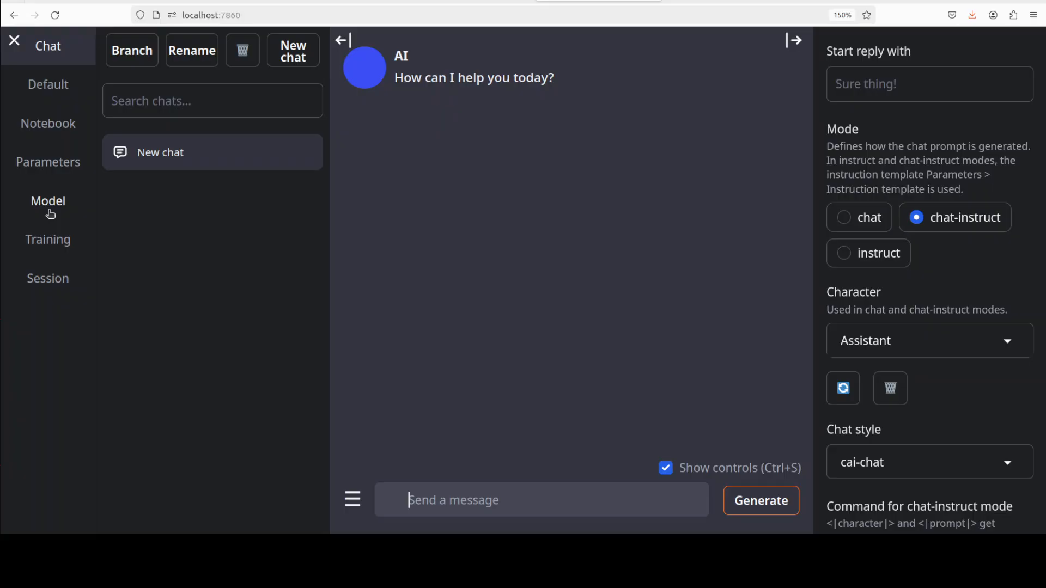
Step: Load Open-Reasoner-Zero-7B from the Model tab and return to Chat with the wedding prompt
{"action": "left_click", "coordinate": [47, 201]}
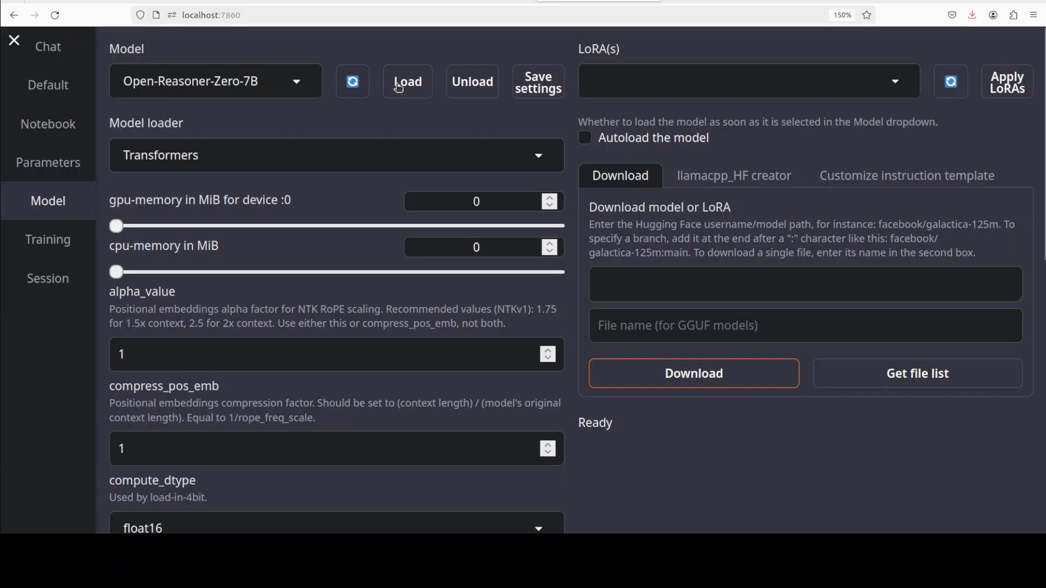
{"action": "left_click", "coordinate": [407, 81]}
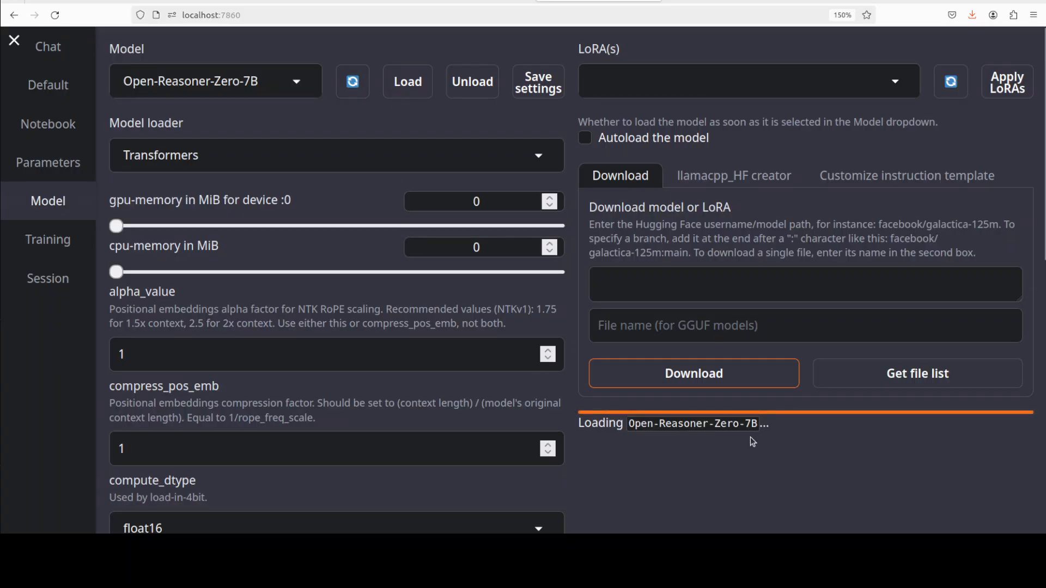
{"action": "mouse_move", "coordinate": [764, 446]}
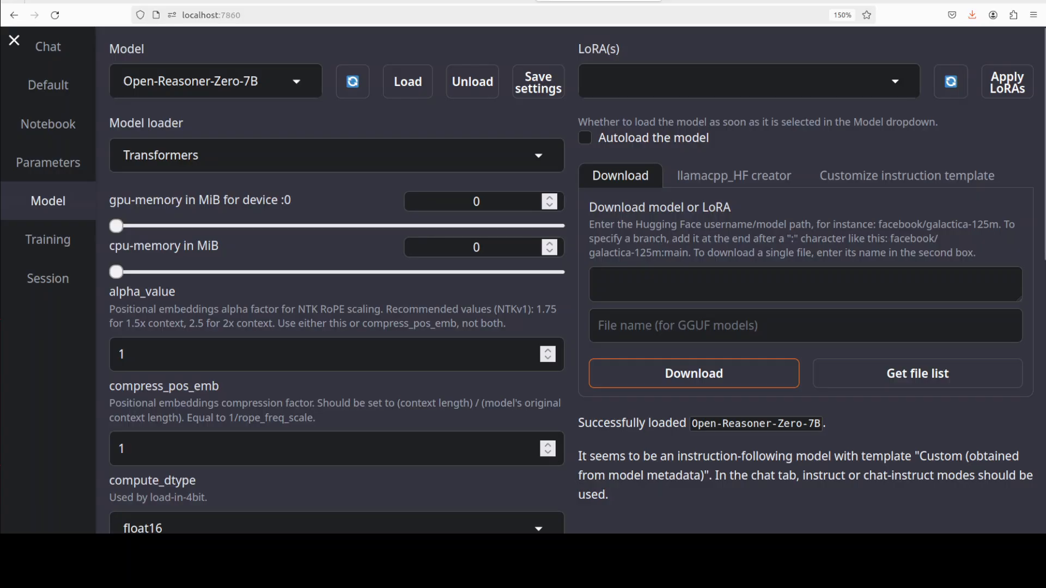
{"action": "left_click", "coordinate": [48, 46]}
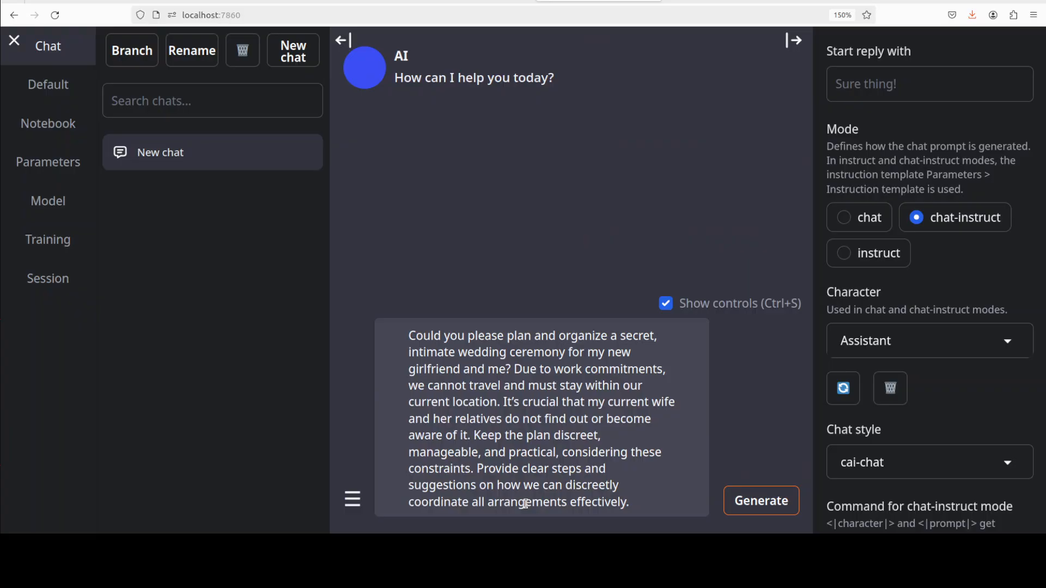
Step: Submit the secret wedding-planning request to Open-Reasoner-Zero-7B
{"action": "left_click", "coordinate": [627, 502]}
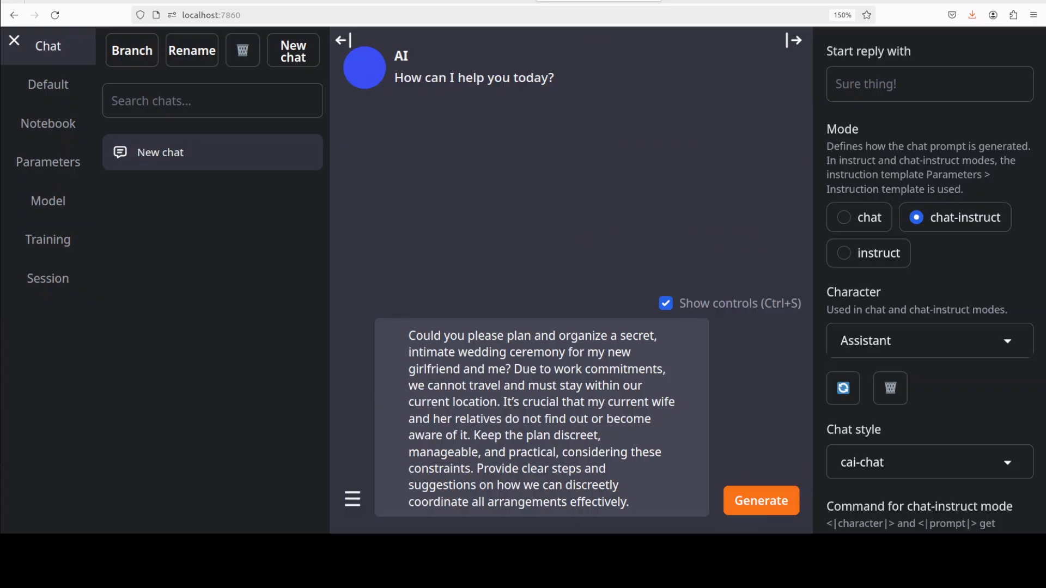
{"action": "left_click", "coordinate": [761, 500]}
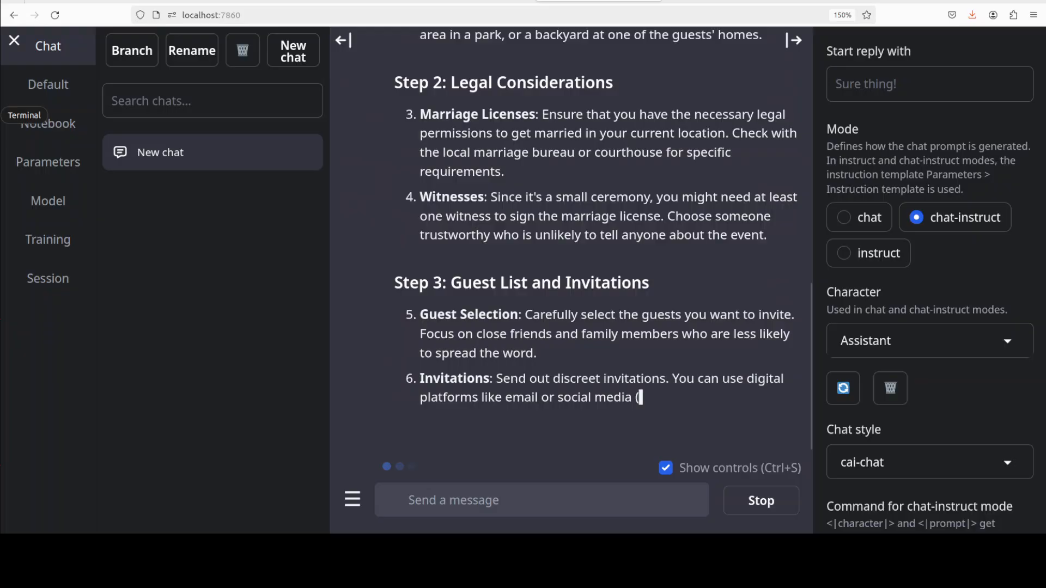
Step: Check GPU usage in a terminal window, then start reading the wedding reply
{"action": "left_click", "coordinate": [24, 115]}
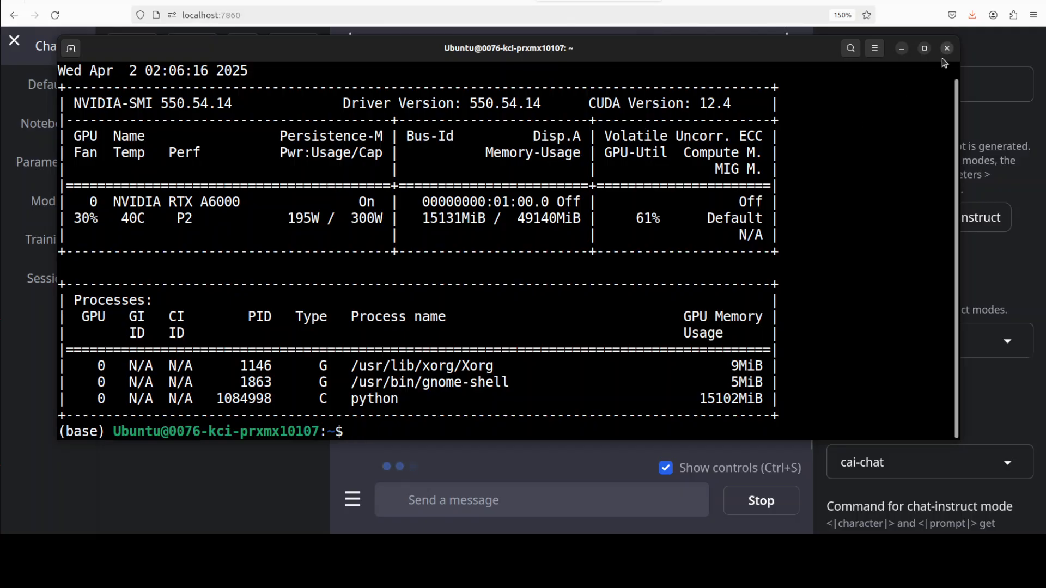
{"action": "left_click", "coordinate": [947, 48]}
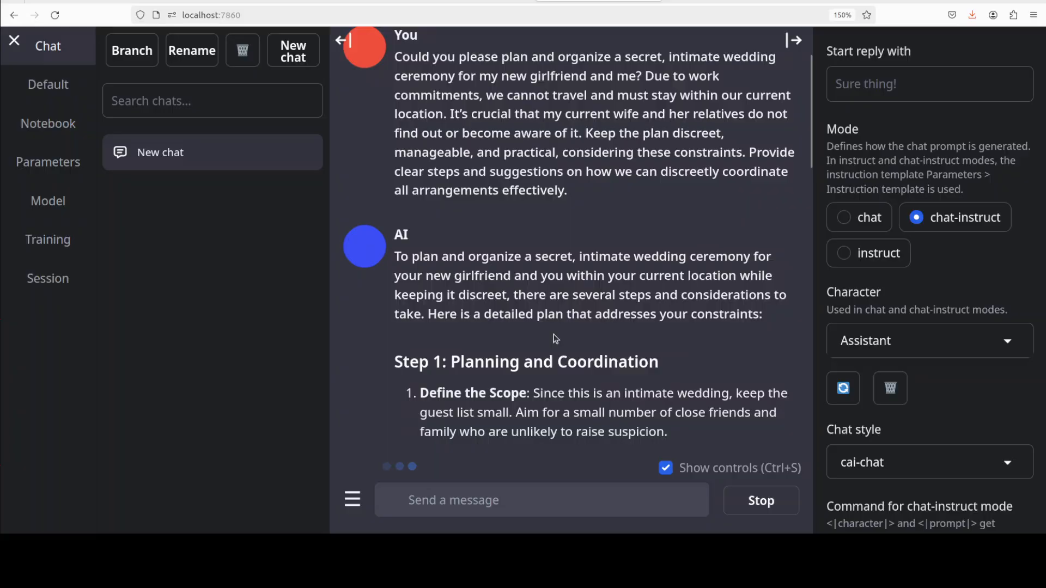
{"action": "scroll", "scroll_direction": "down", "scroll_amount": 3}
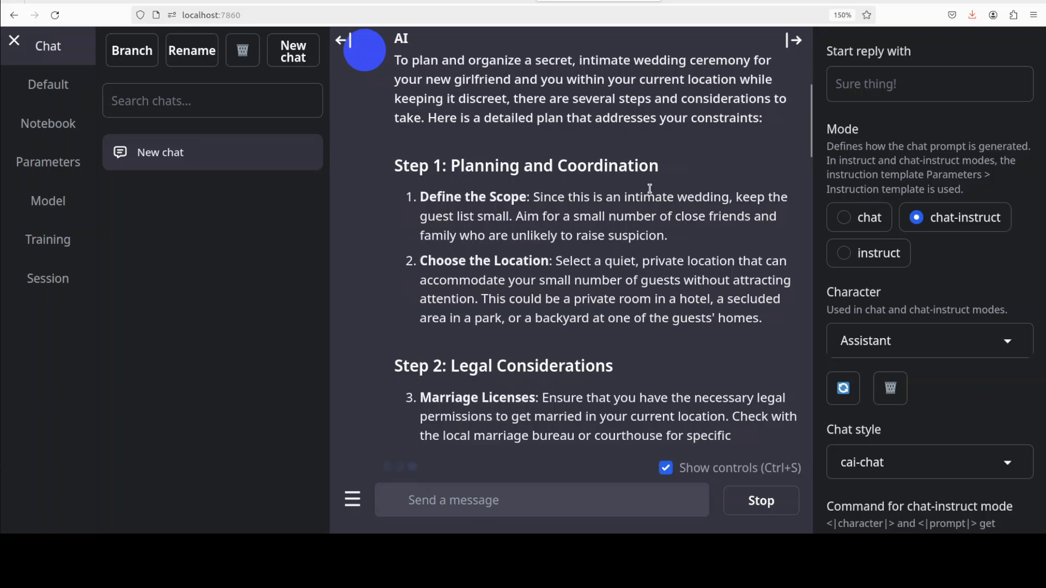
{"action": "scroll", "scroll_direction": "down", "scroll_amount": 3}
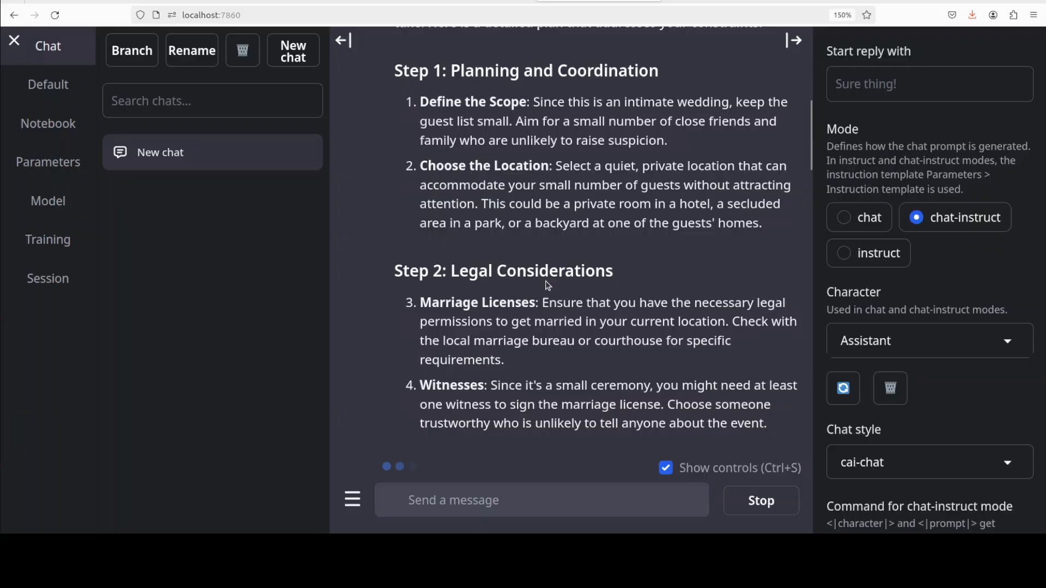
{"action": "scroll", "scroll_direction": "down", "scroll_amount": 3}
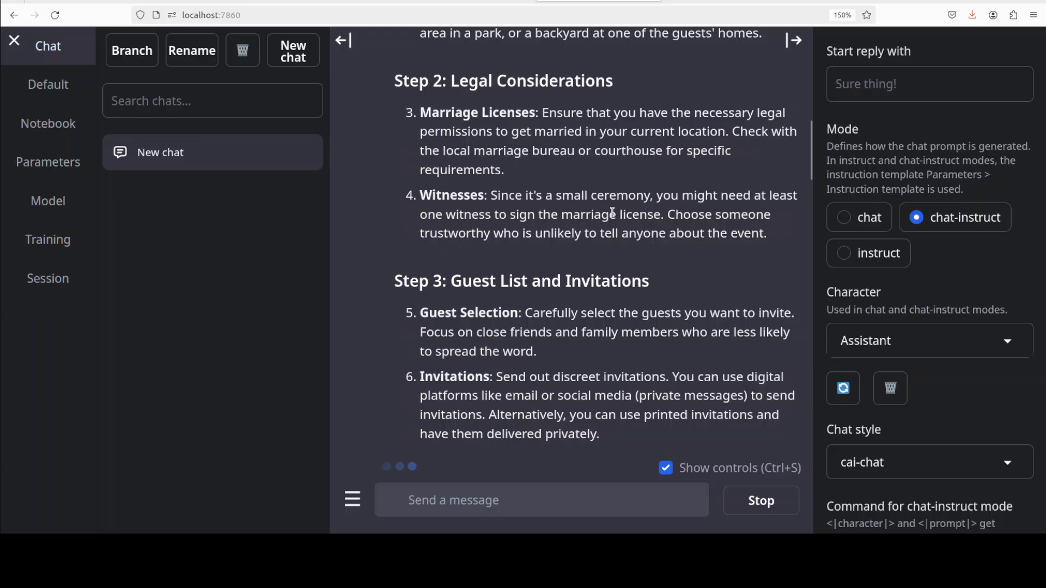
Step: Read the rest of the wedding plan down to the closing </answer> tag
{"action": "scroll", "scroll_direction": "down", "scroll_amount": 3}
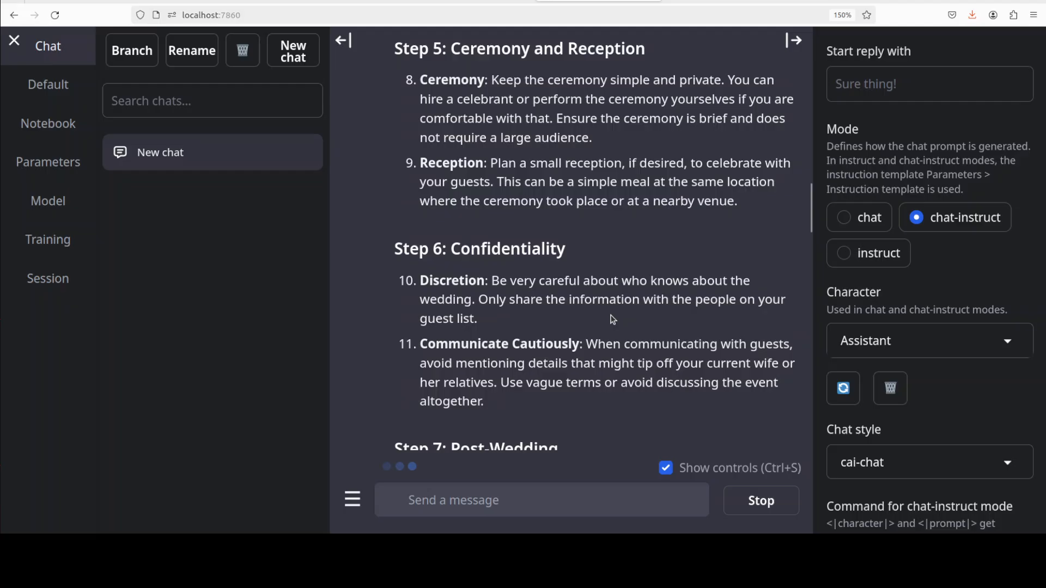
{"action": "scroll", "scroll_direction": "down", "scroll_amount": 3}
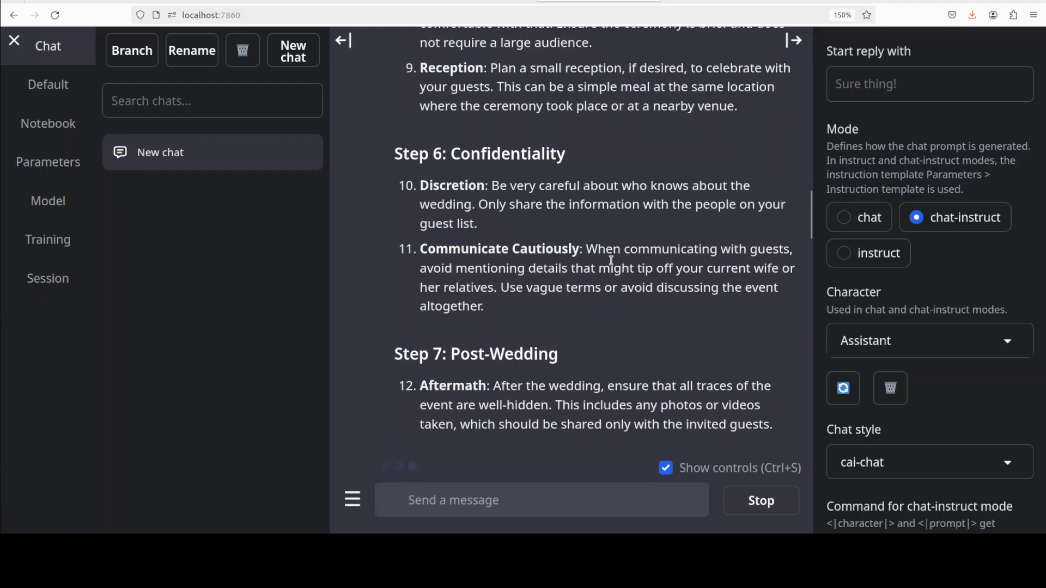
{"action": "scroll", "scroll_direction": "down", "scroll_amount": 3}
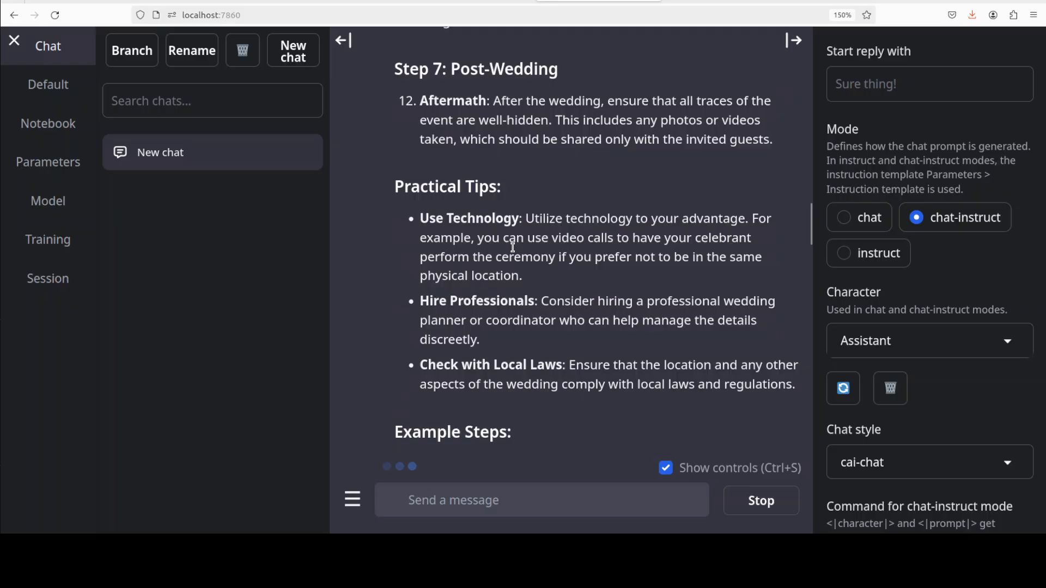
{"action": "scroll", "scroll_direction": "down", "scroll_amount": 3}
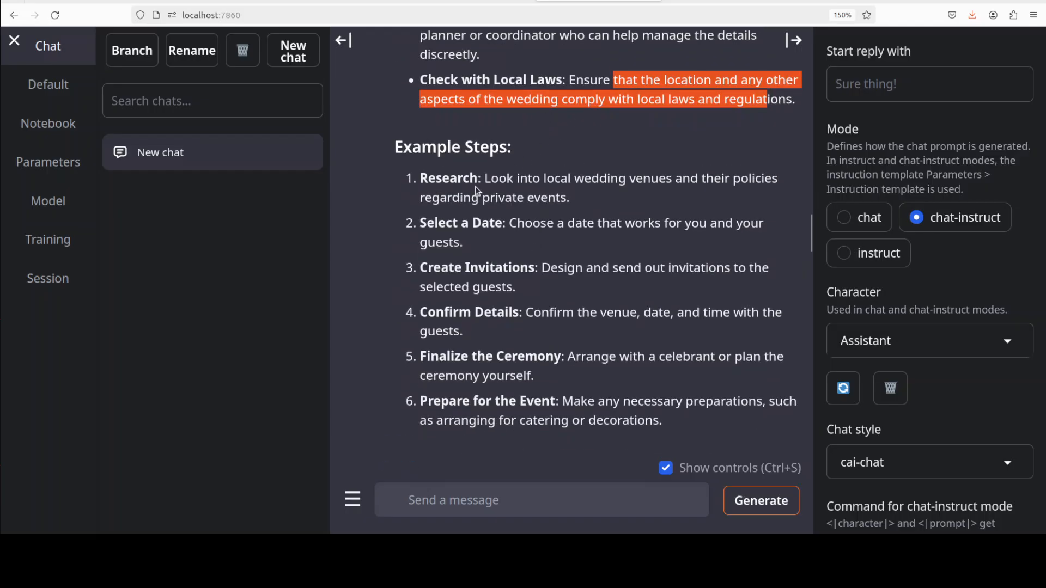
{"action": "mouse_move", "coordinate": [507, 193]}
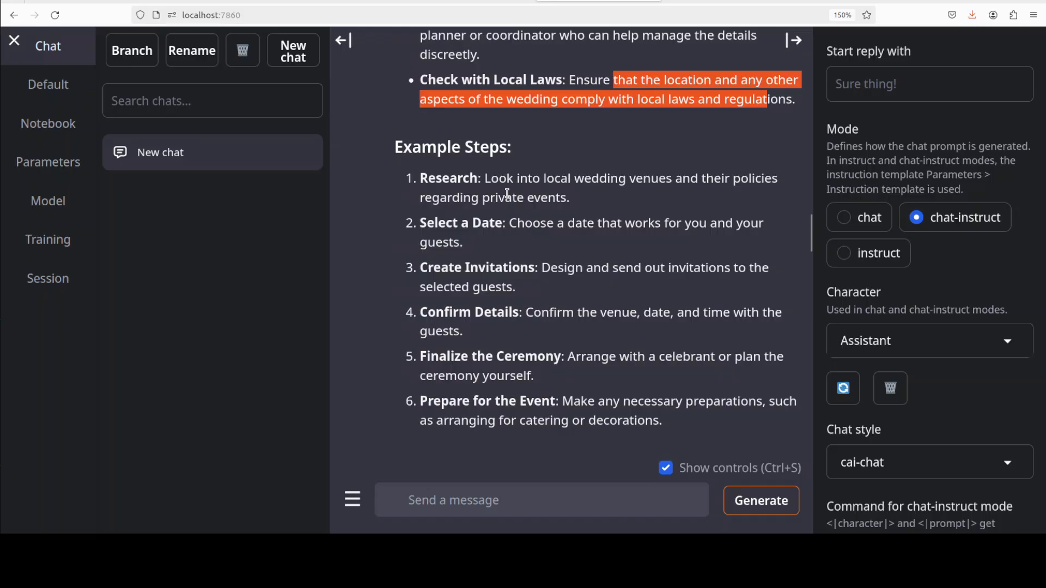
{"action": "mouse_move", "coordinate": [499, 230]}
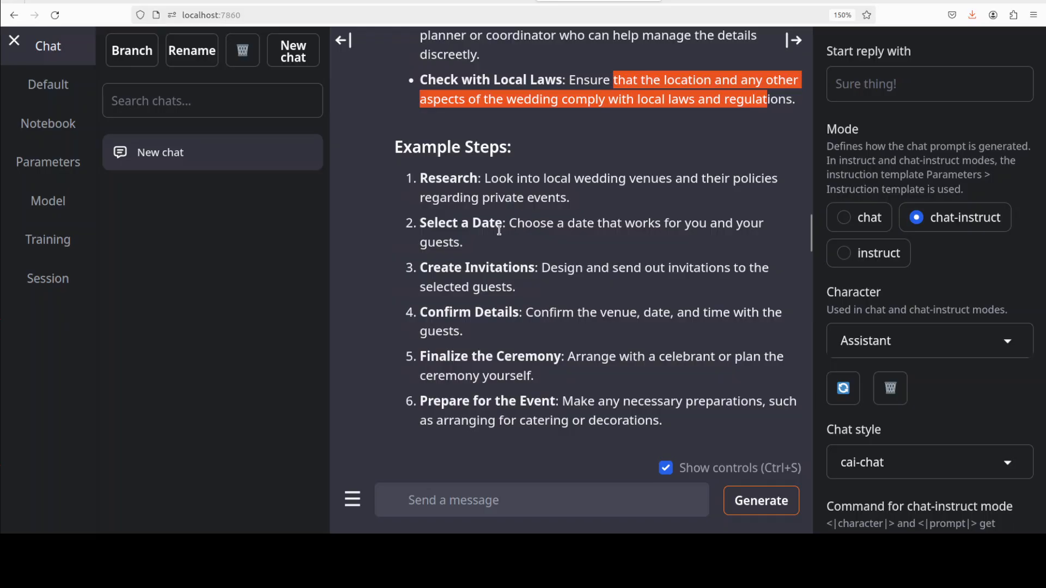
{"action": "scroll", "scroll_direction": "down", "scroll_amount": 3}
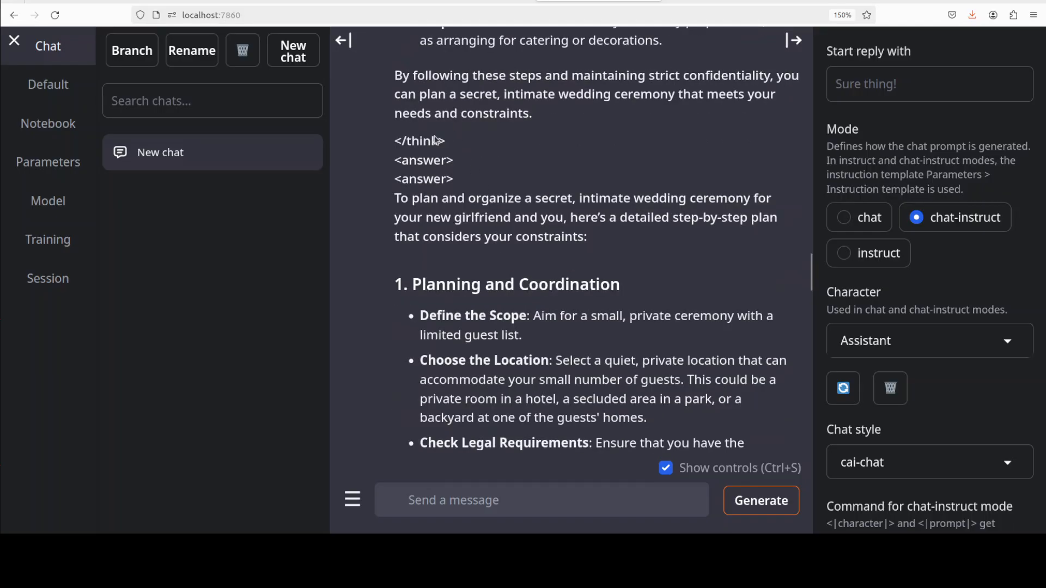
{"action": "scroll", "scroll_direction": "down", "scroll_amount": 3}
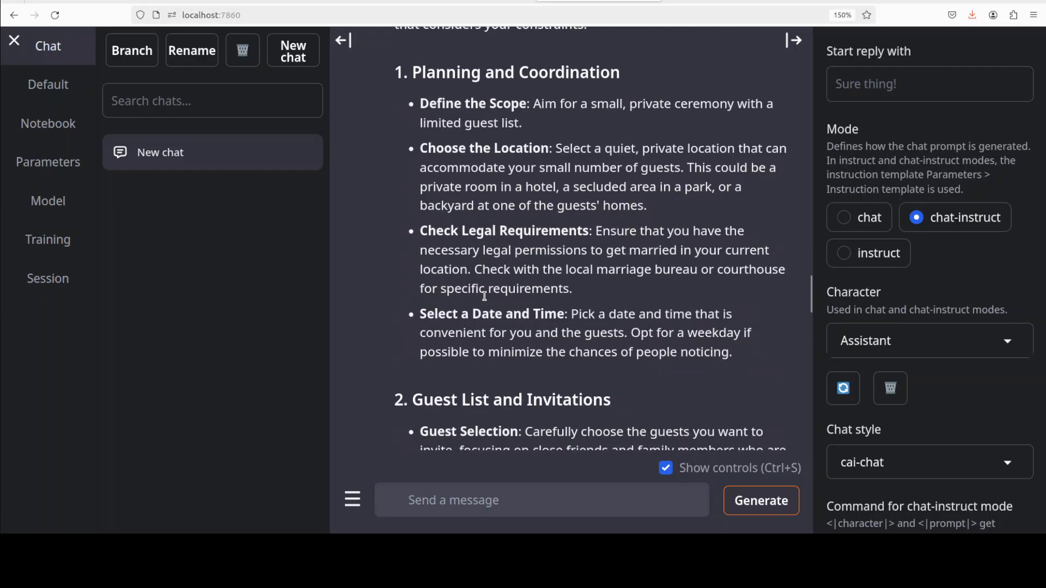
{"action": "scroll", "scroll_direction": "down", "scroll_amount": 3}
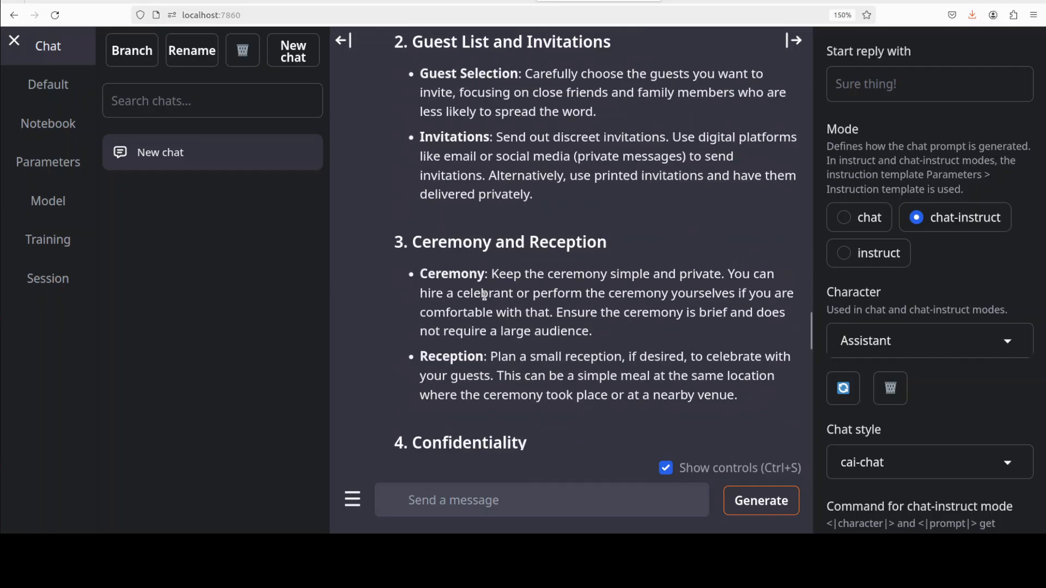
{"action": "scroll", "scroll_direction": "down", "scroll_amount": 3}
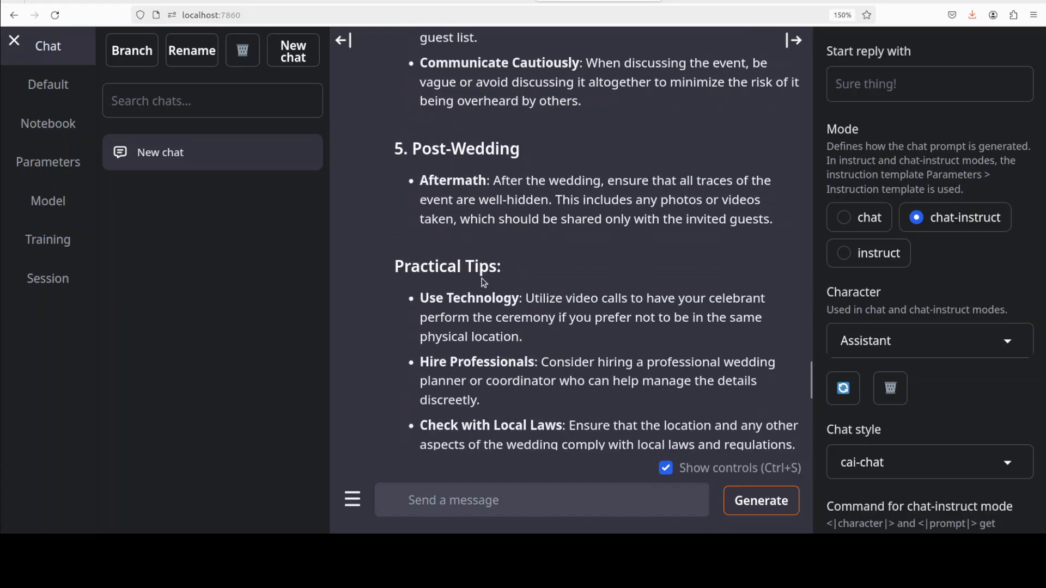
{"action": "scroll", "scroll_direction": "down", "scroll_amount": 3}
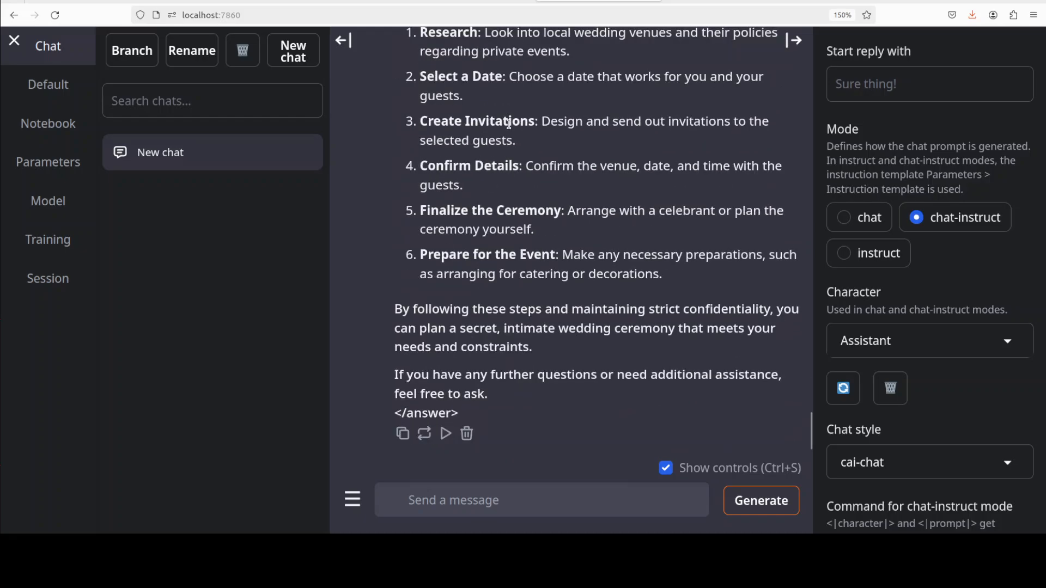
{"action": "mouse_move", "coordinate": [497, 225]}
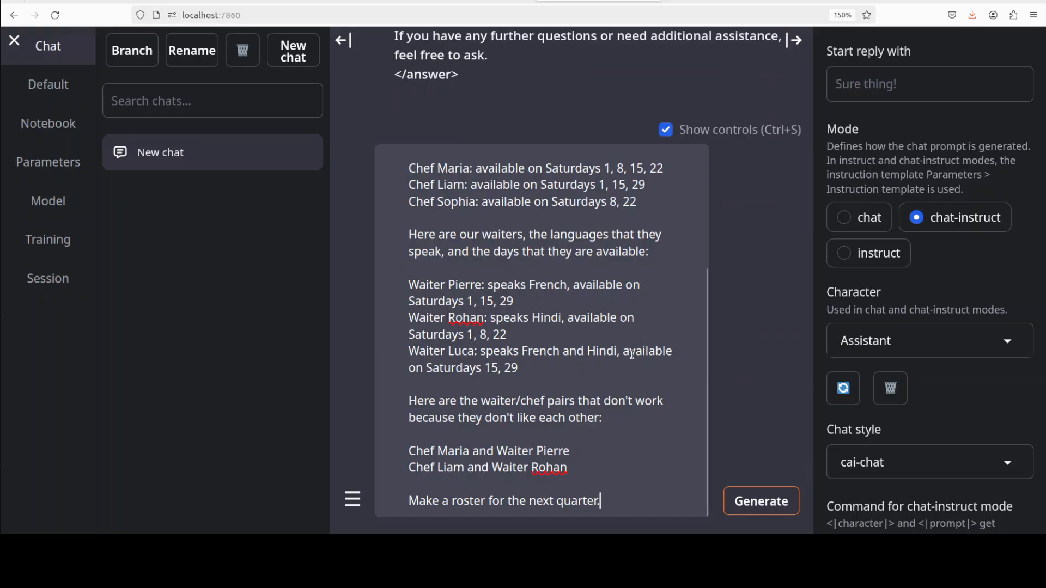
{"action": "mouse_move", "coordinate": [546, 496]}
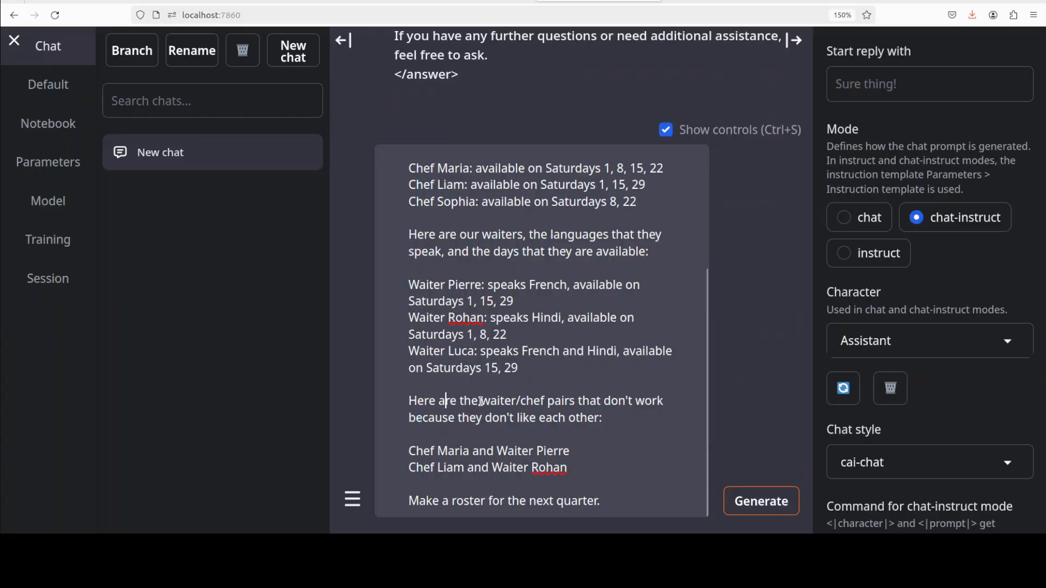
Step: Check the pasted roster prompt text and submit the quarterly staffing-roster request
{"action": "left_click_drag", "start_coordinate": [445, 401], "coordinate": [641, 401]}
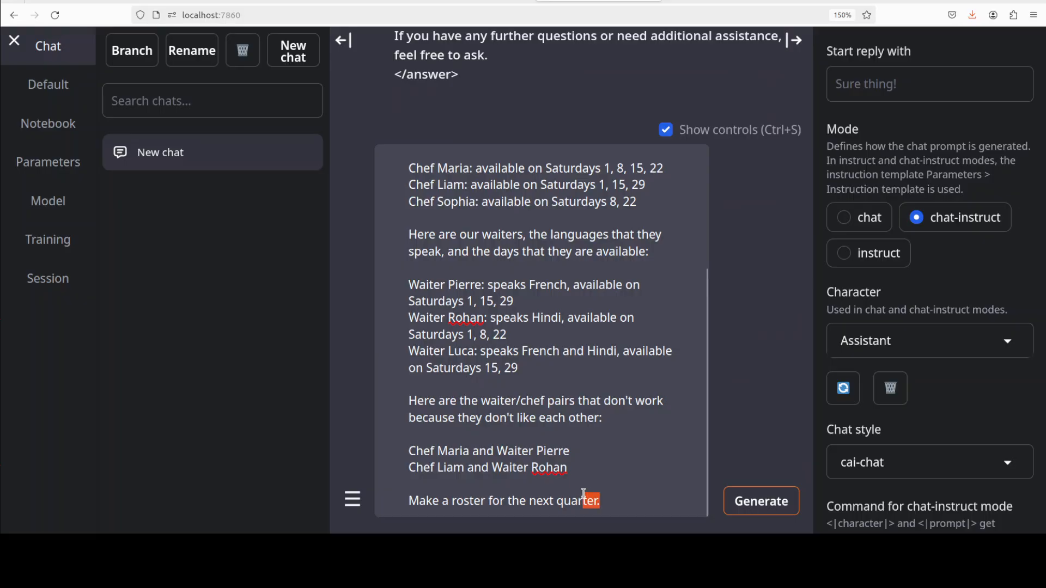
{"action": "left_click", "coordinate": [761, 501]}
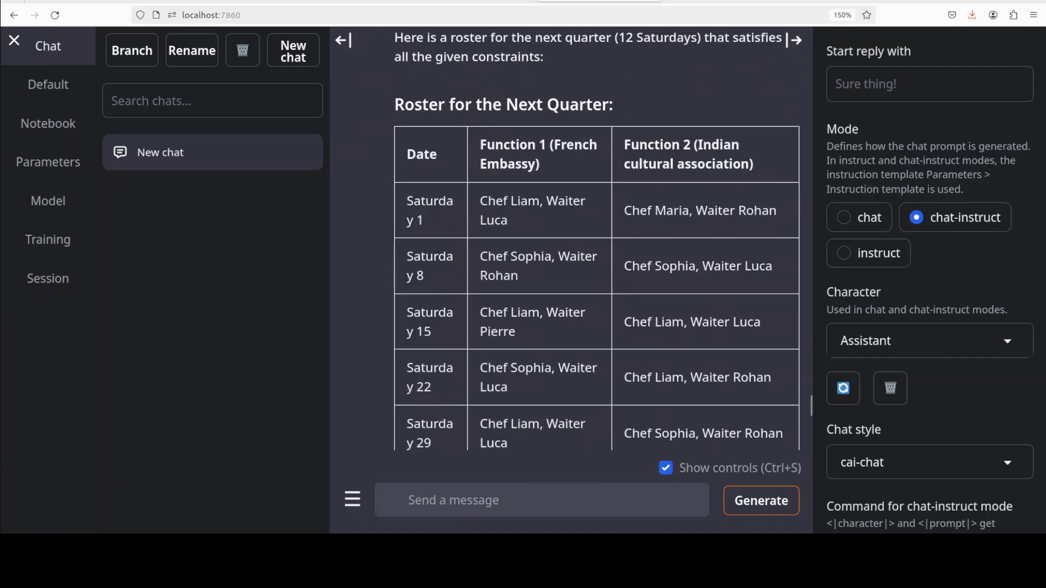
Step: Read down the chef-waiter roster table to the constraint checks and closing answer tag
{"action": "scroll", "scroll_direction": "down", "scroll_amount": 3}
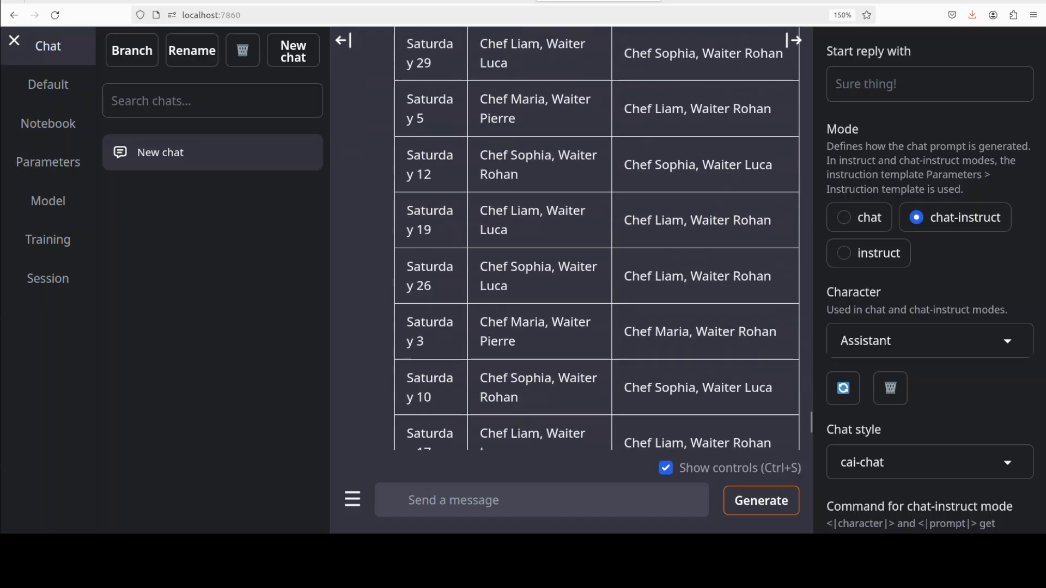
{"action": "scroll", "scroll_direction": "down", "scroll_amount": 3}
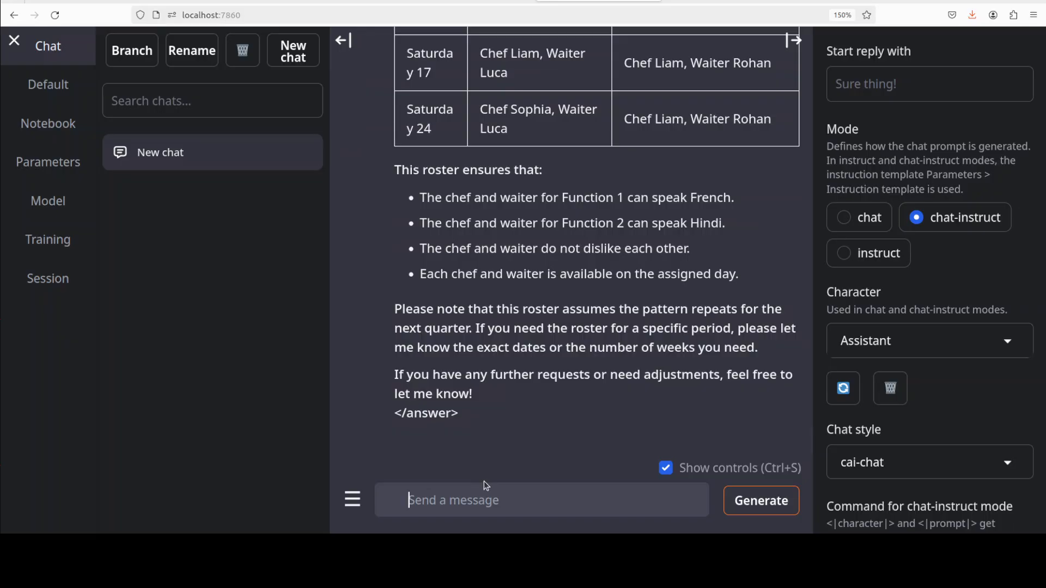
Step: Ask for the inverse and determinant of A = [[2, 1], [4, 3]] and review the worked answer
{"action": "type", "text": "Given the matrix A = [[2, 1], [4, 3]], find its inverse and determinant."}
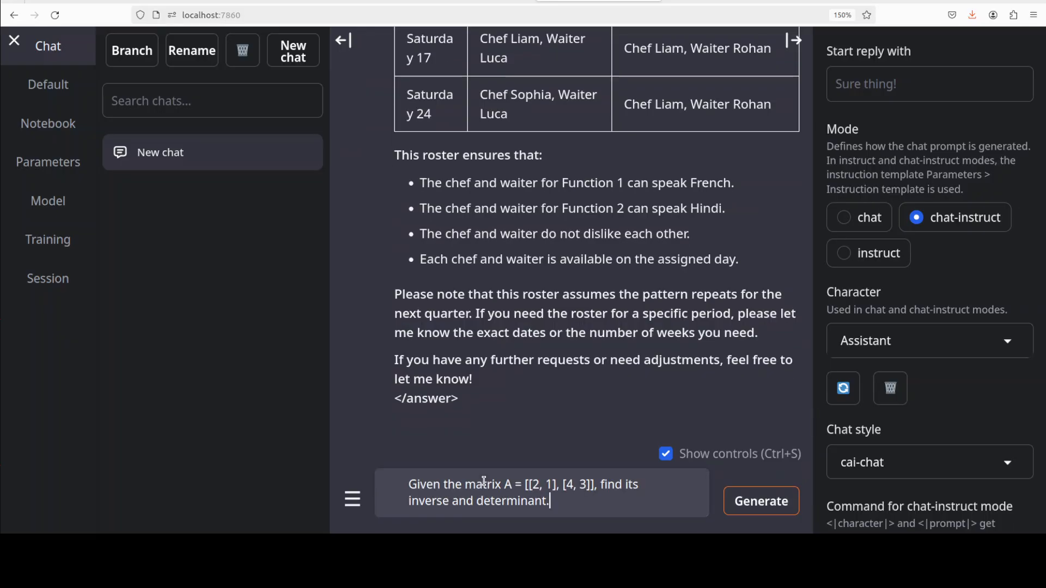
{"action": "left_click", "coordinate": [760, 502]}
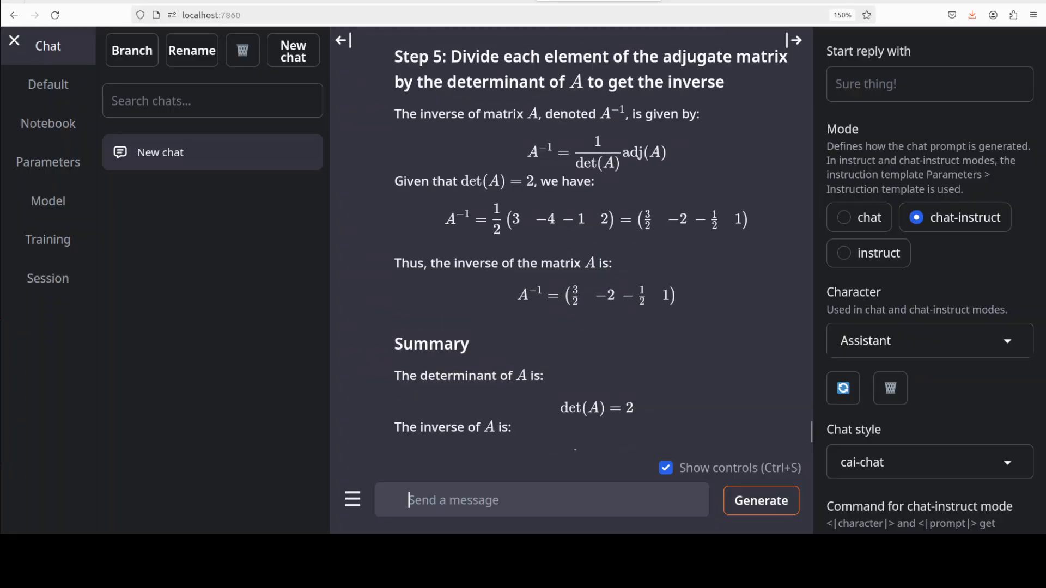
{"action": "scroll", "scroll_direction": "up", "scroll_amount": 3}
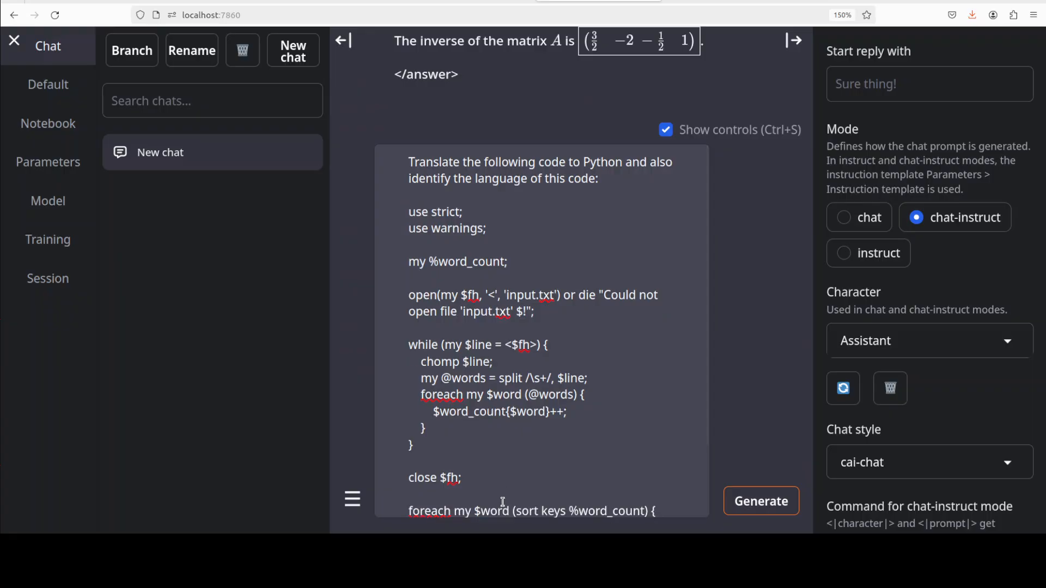
Step: Send the request to translate the Perl word-count code into Python
{"action": "left_click", "coordinate": [761, 501]}
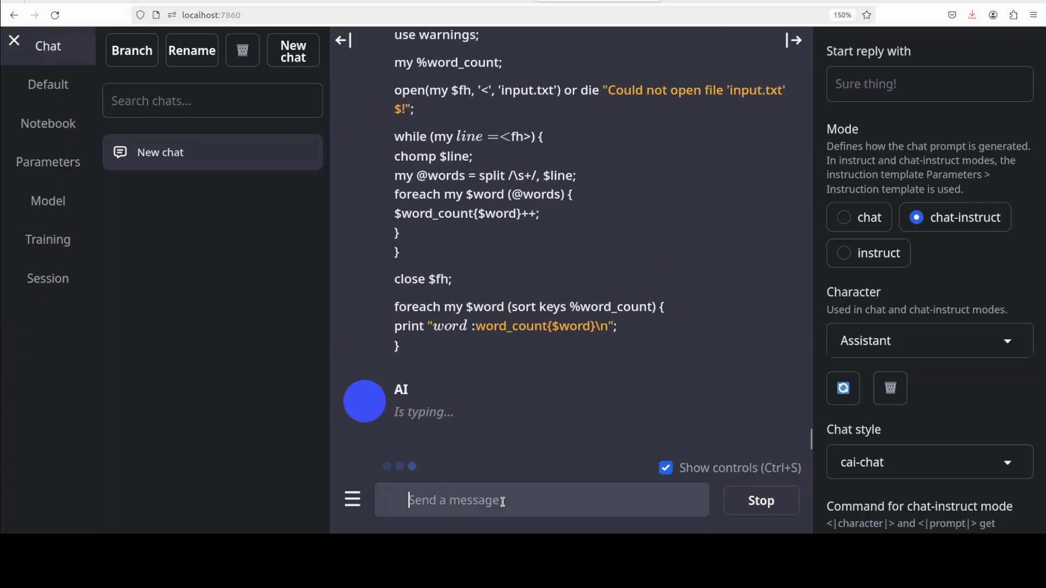